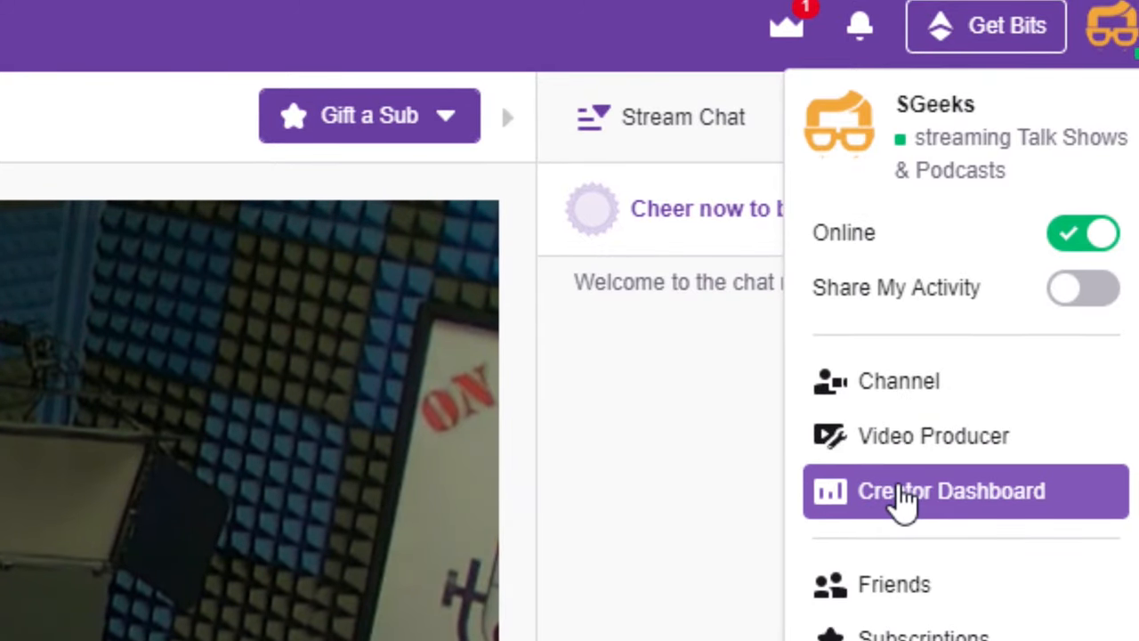
From the Creator Dashboard, review the PTZOptics Audience Camera Controller details and go to My Extensions.
click(950, 491)
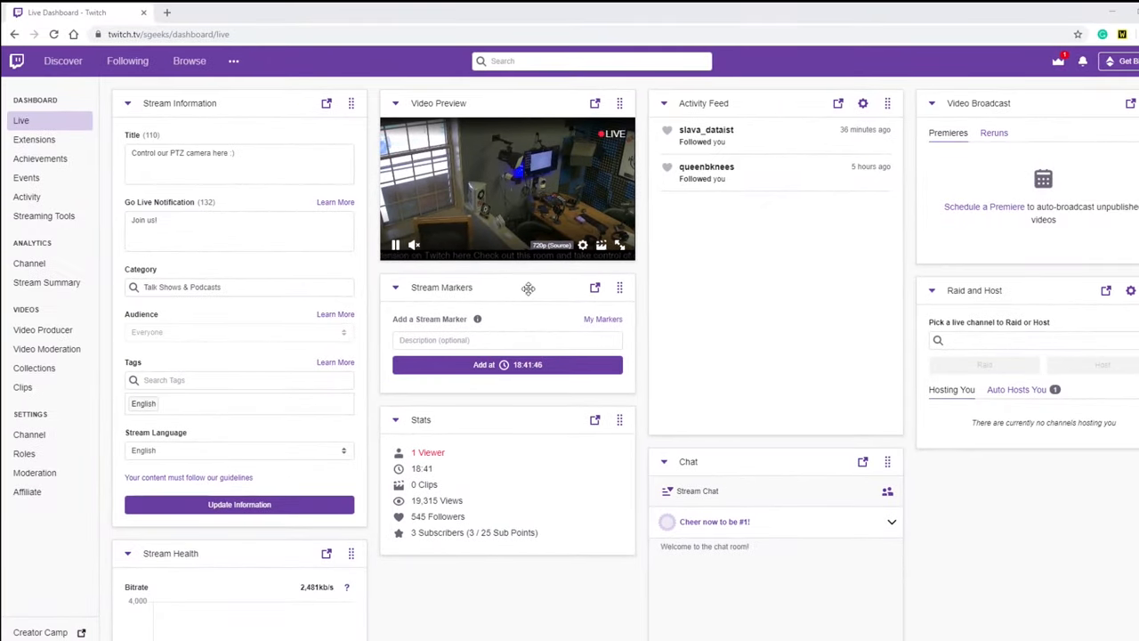
click(34, 138)
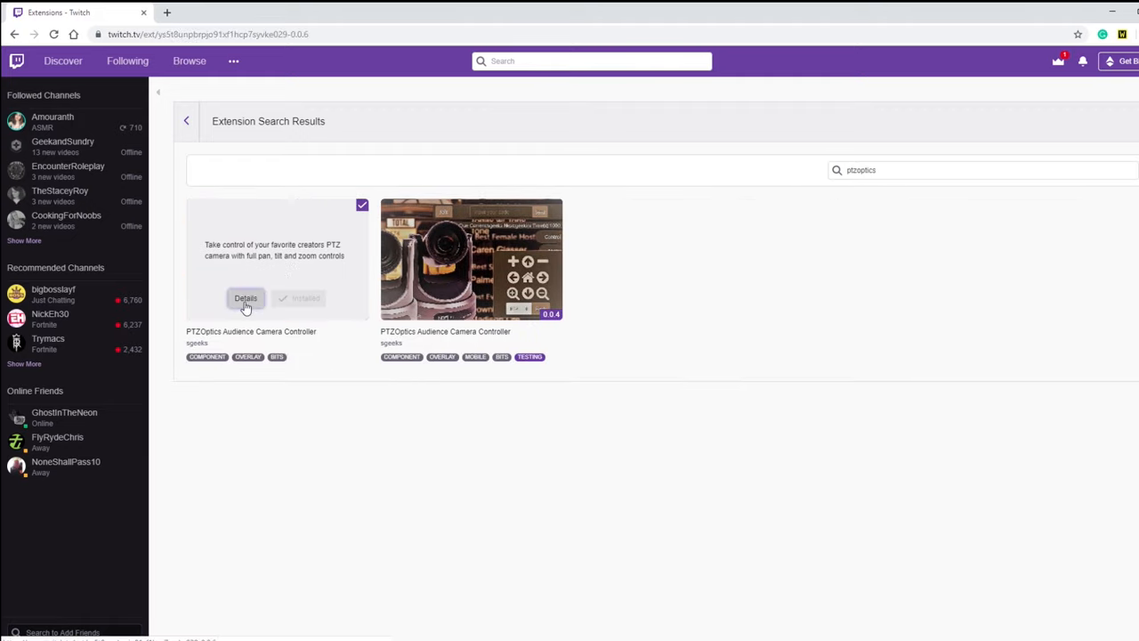
click(246, 299)
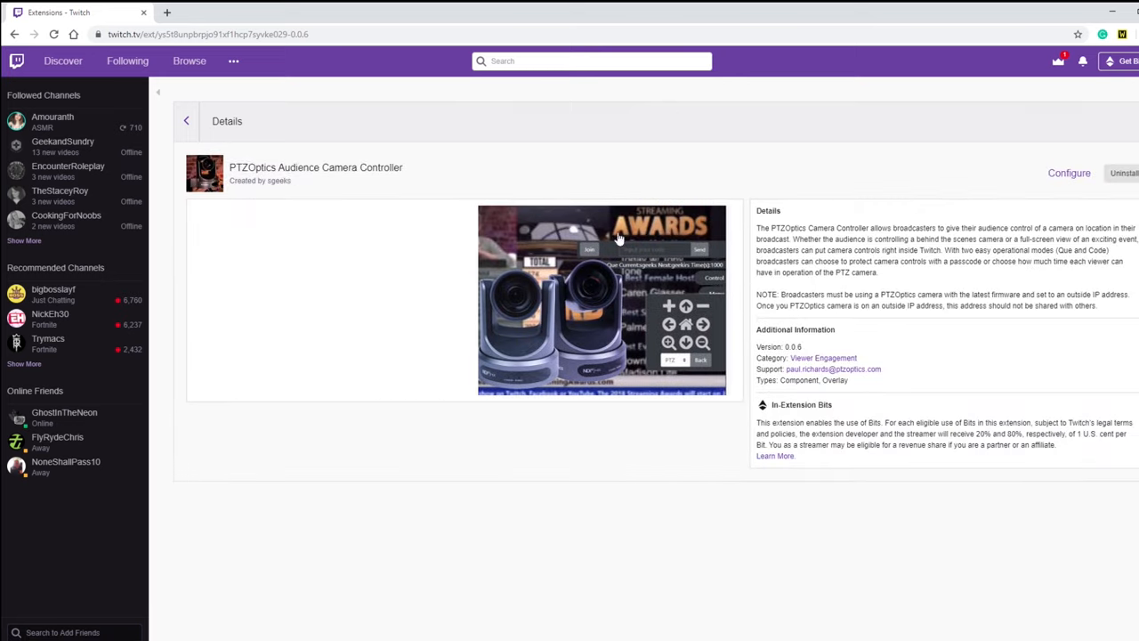
click(185, 121)
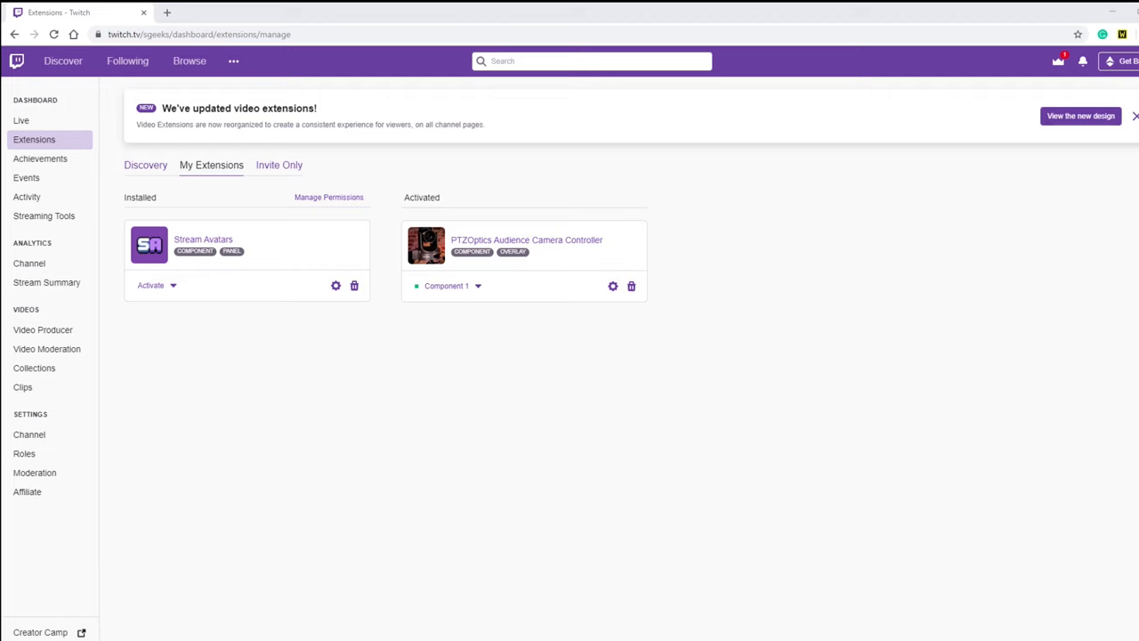
Activate the camera controller as Component 1, confirm, and bring up its configuration.
click(447, 284)
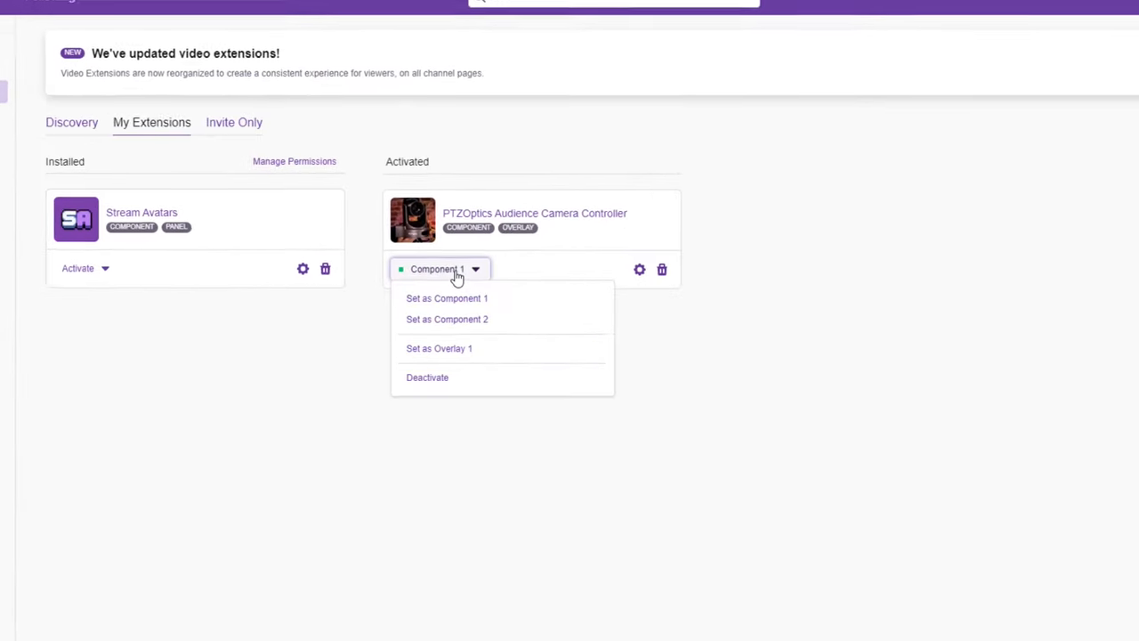
mouse_move(445, 317)
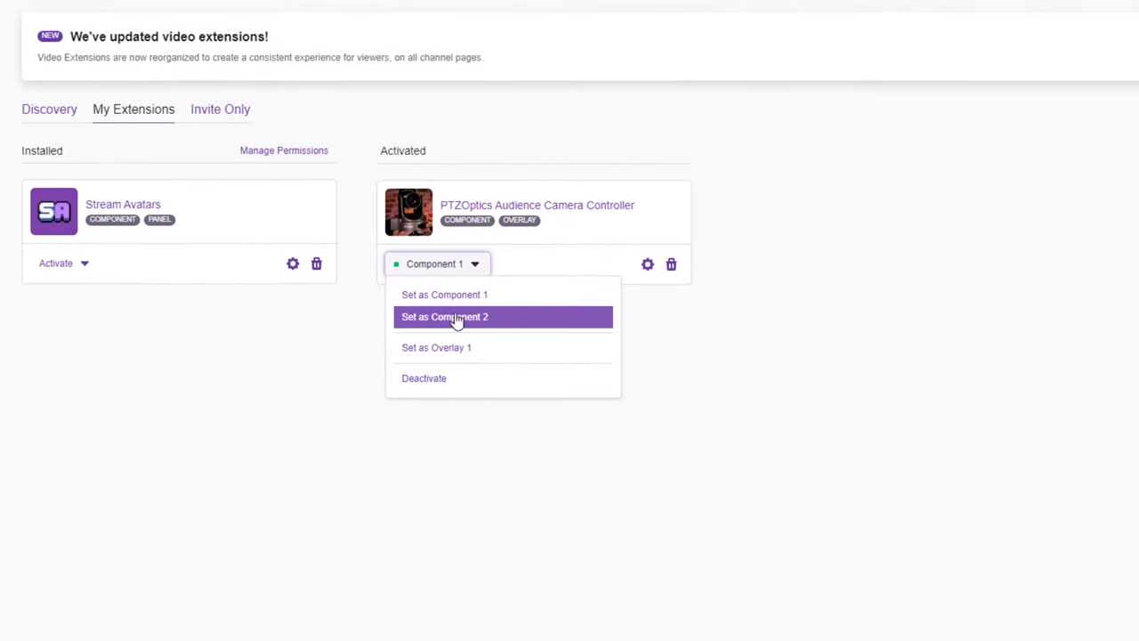
mouse_move(472, 295)
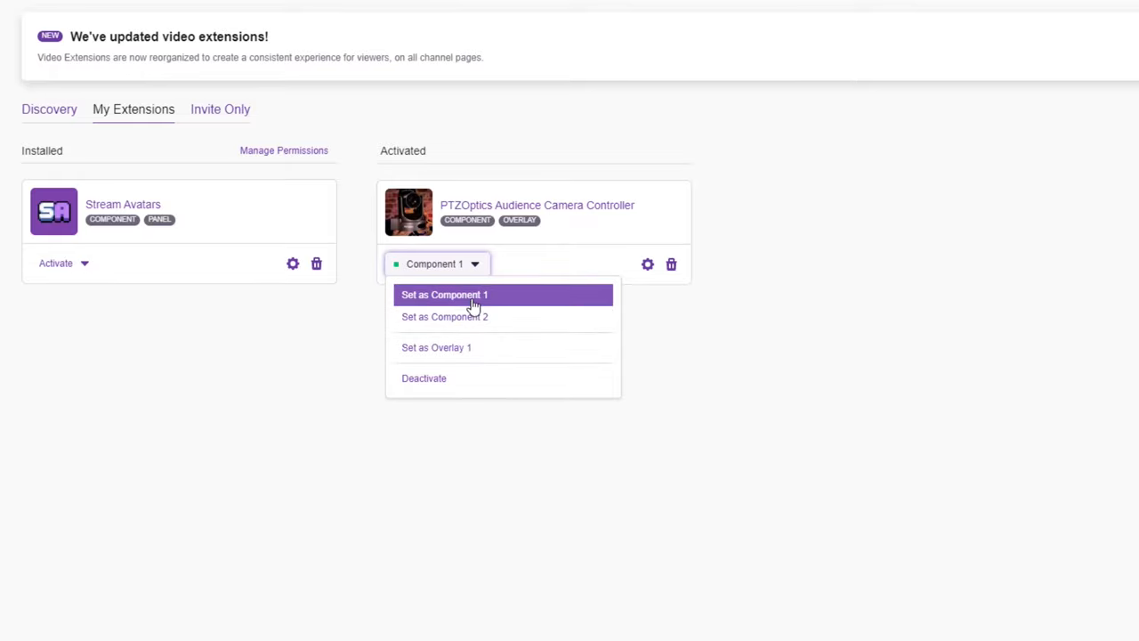
click(445, 295)
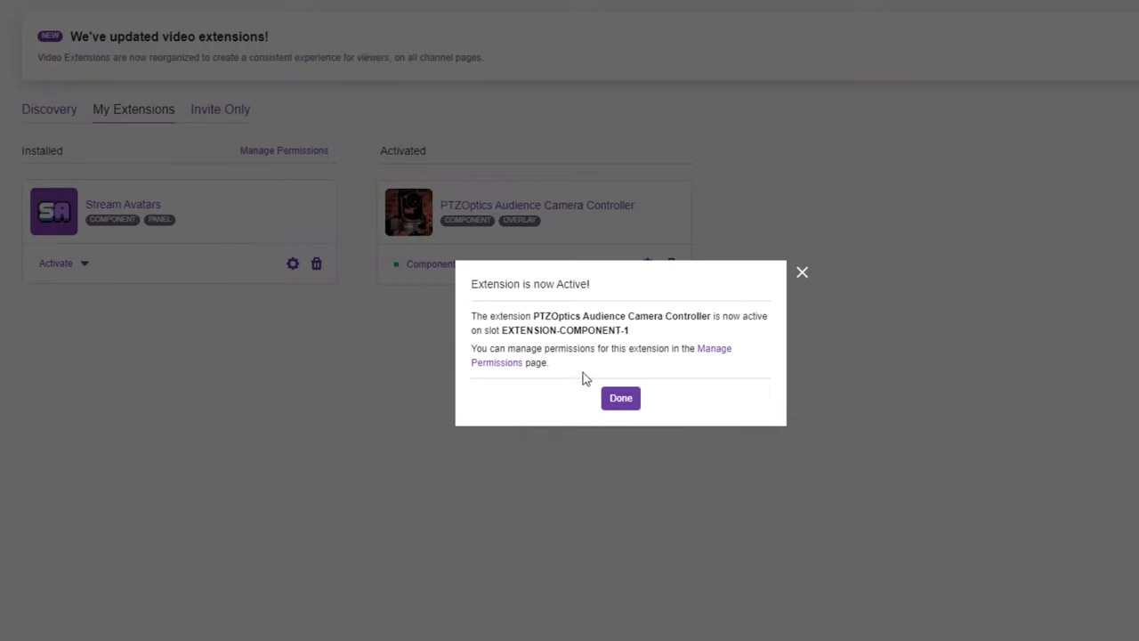
click(620, 398)
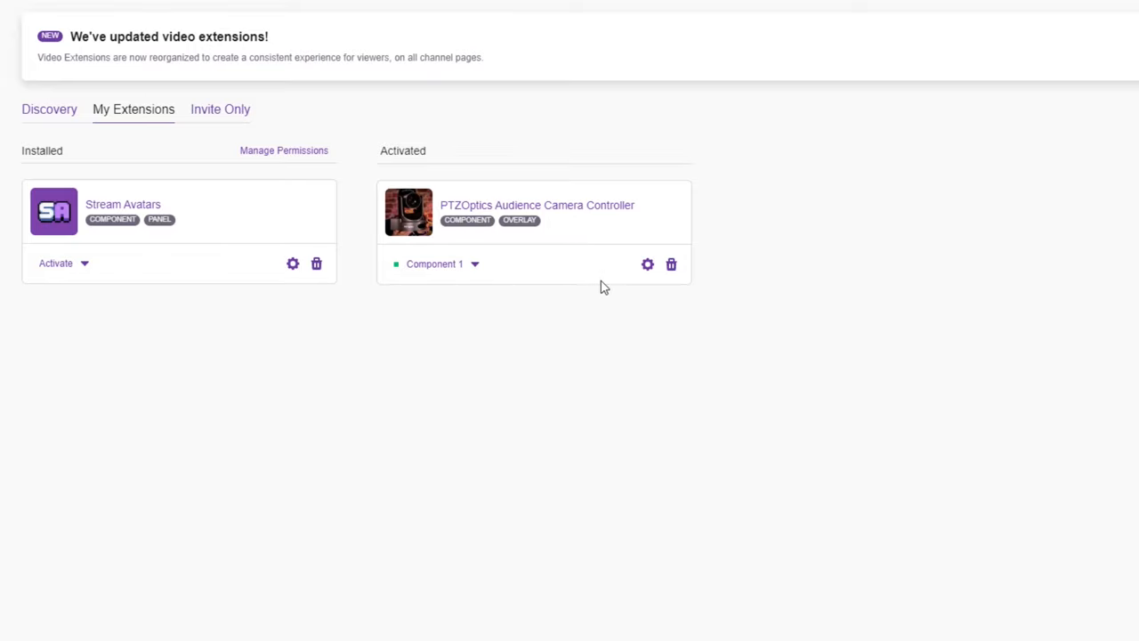
click(647, 263)
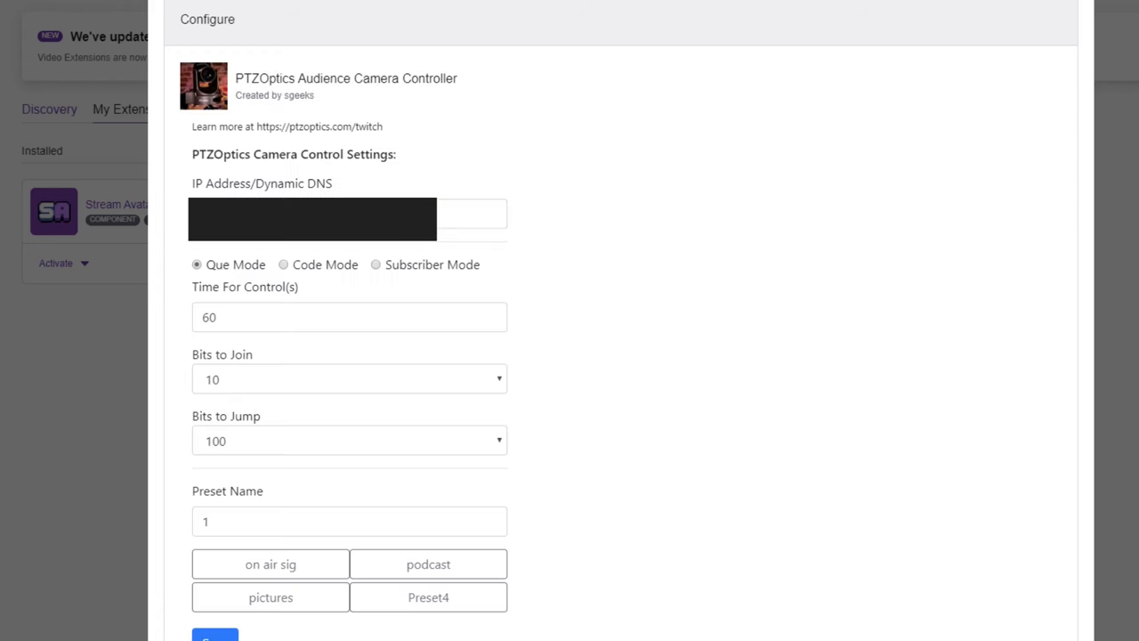
click(471, 213)
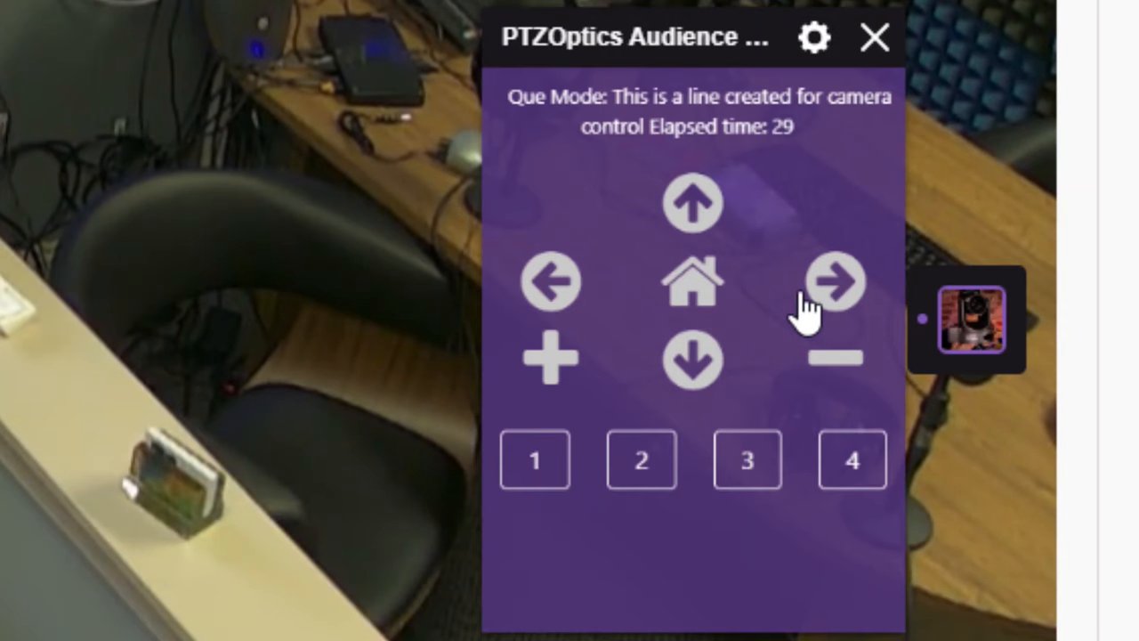
click(835, 281)
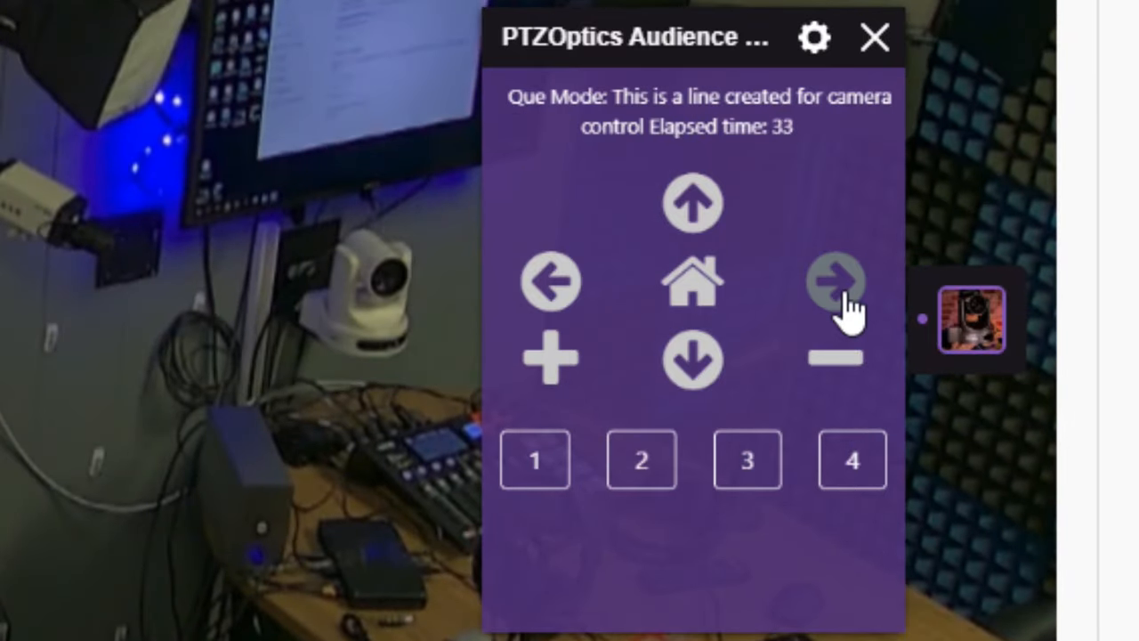
click(835, 281)
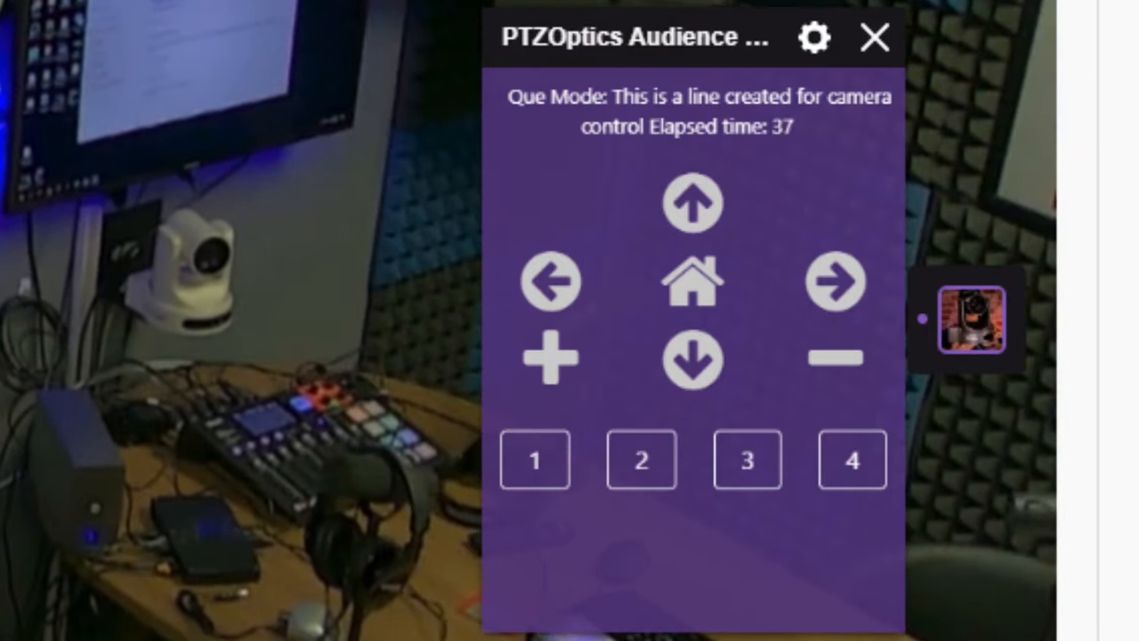
click(811, 37)
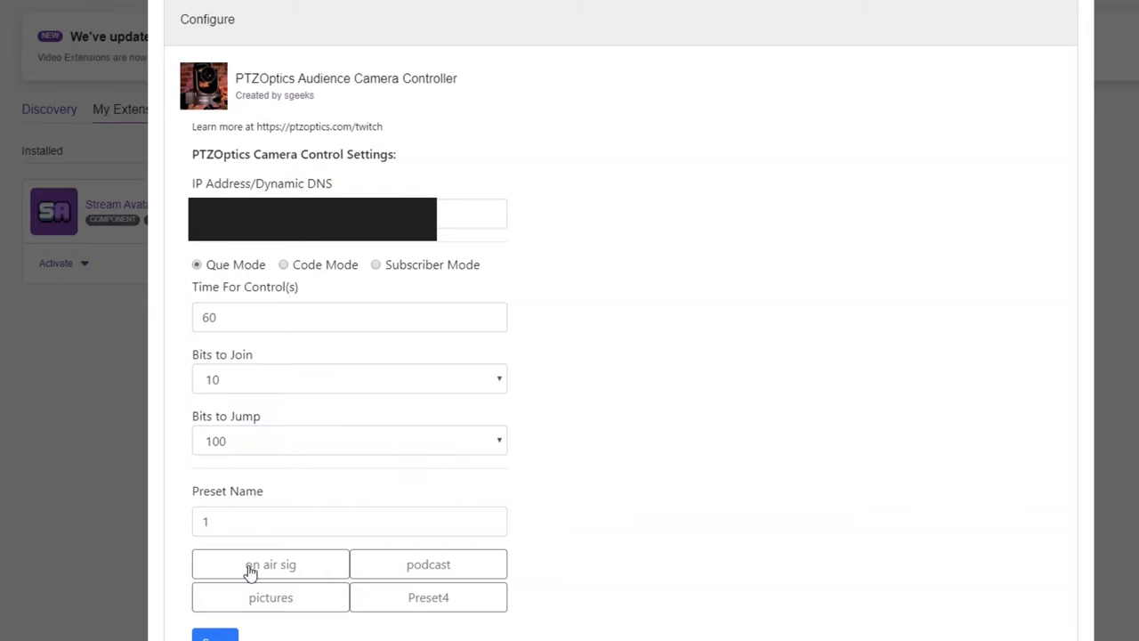
click(349, 519)
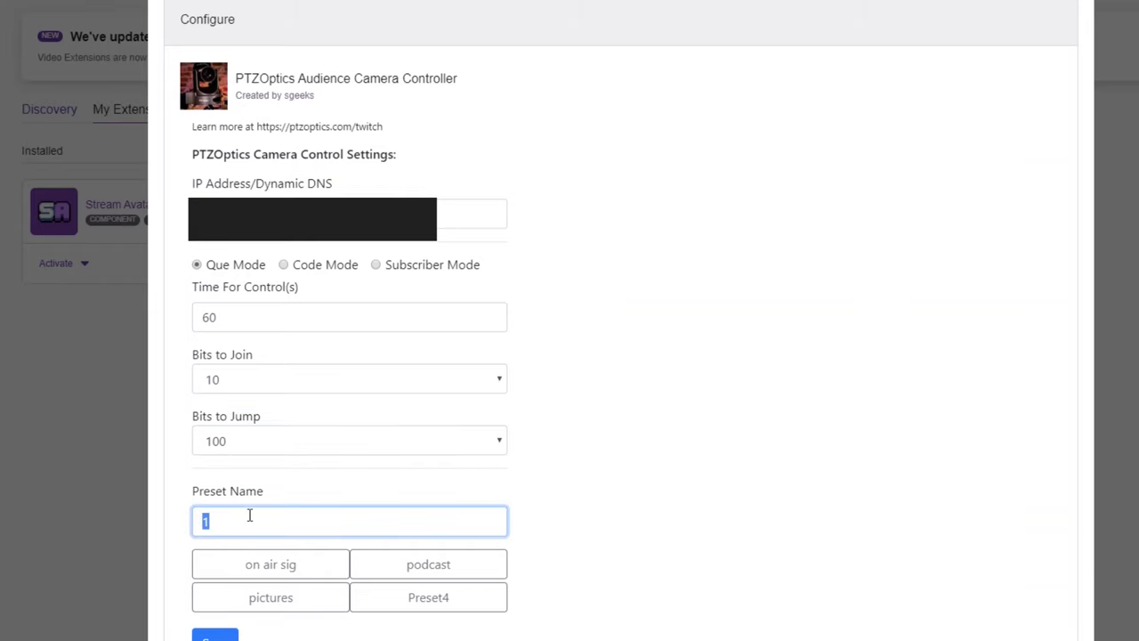
text(Preset)
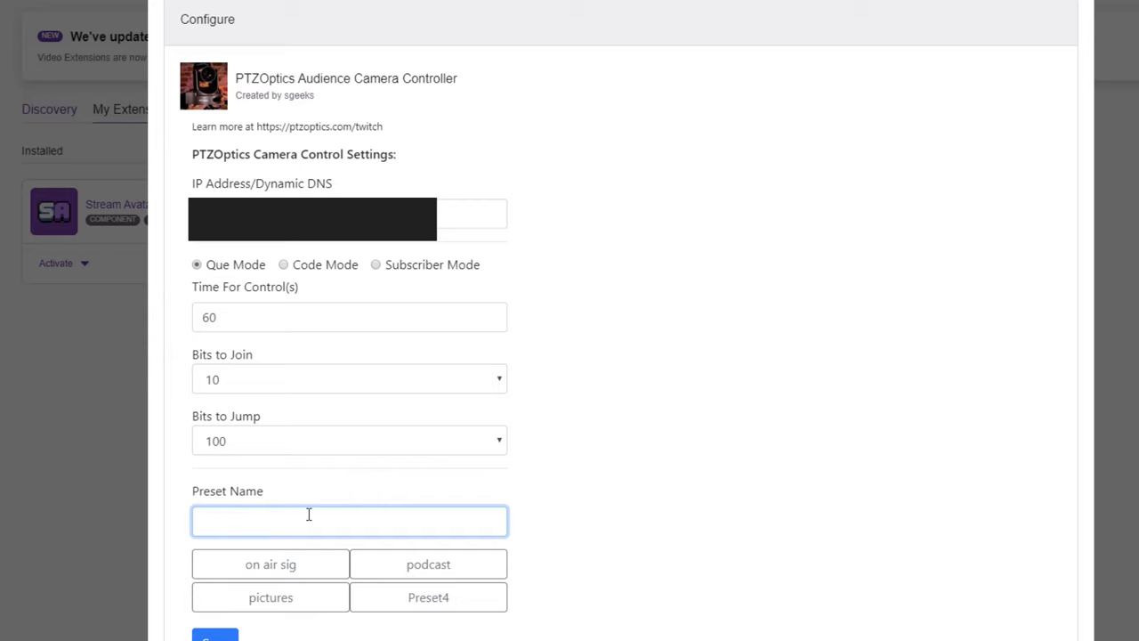
text(Gaming)
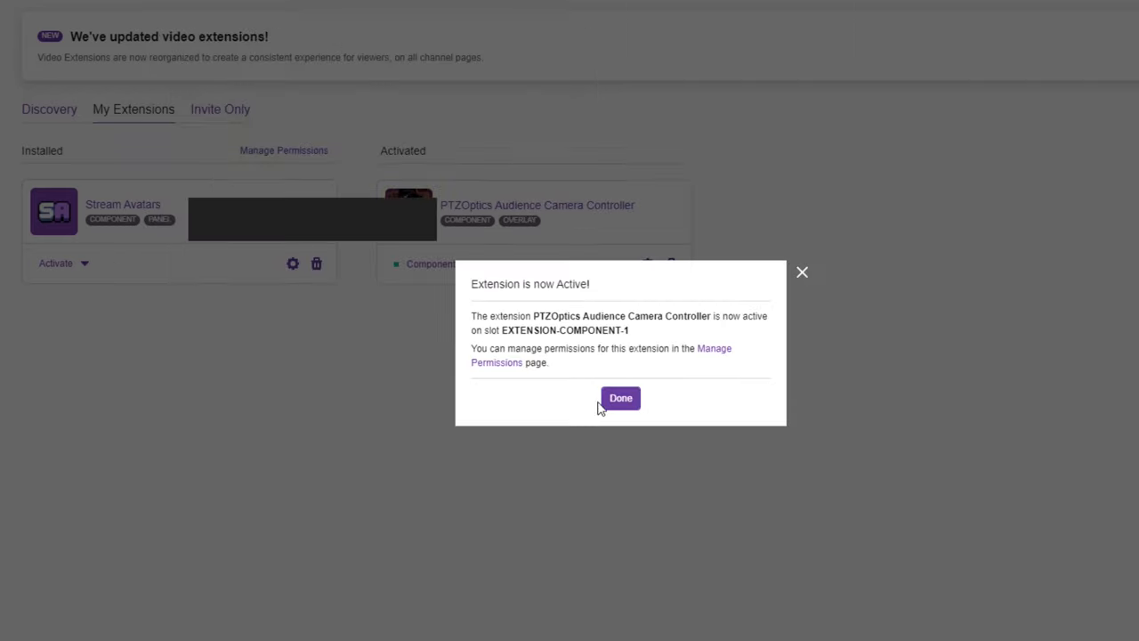
click(619, 398)
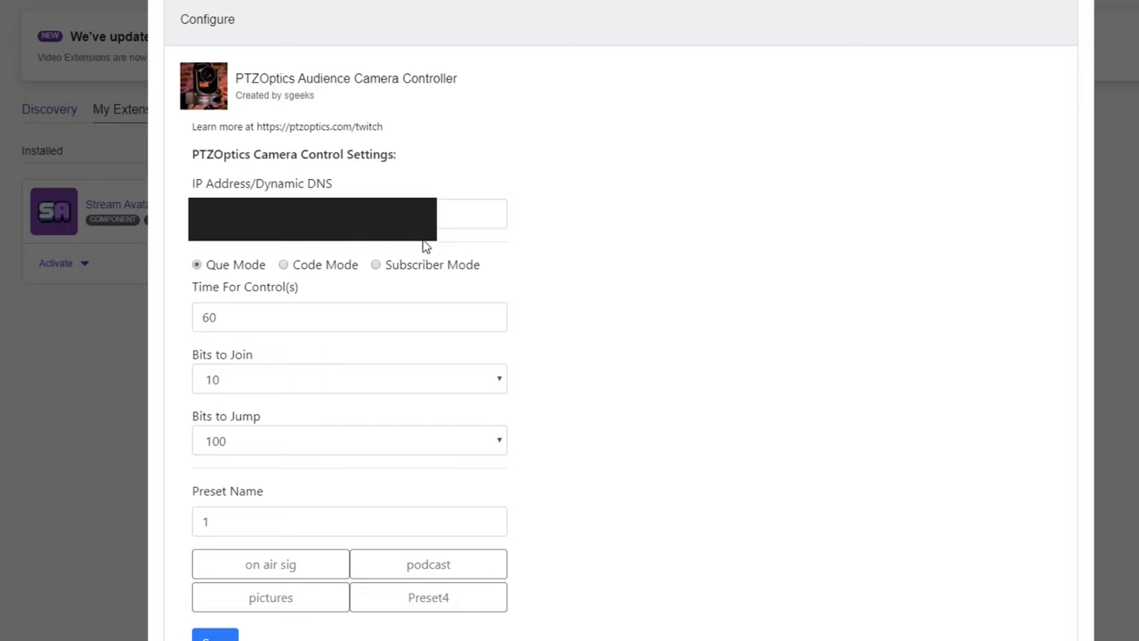
Preview Code Mode and Subscriber Mode, then return camera control to Que Mode.
click(472, 213)
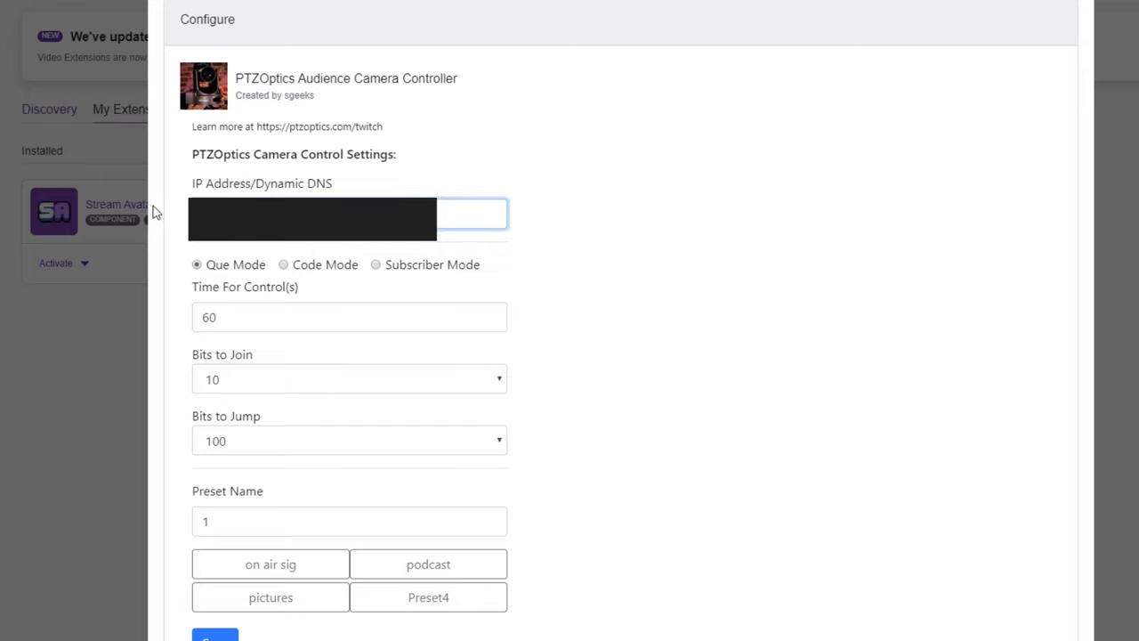
mouse_move(82, 192)
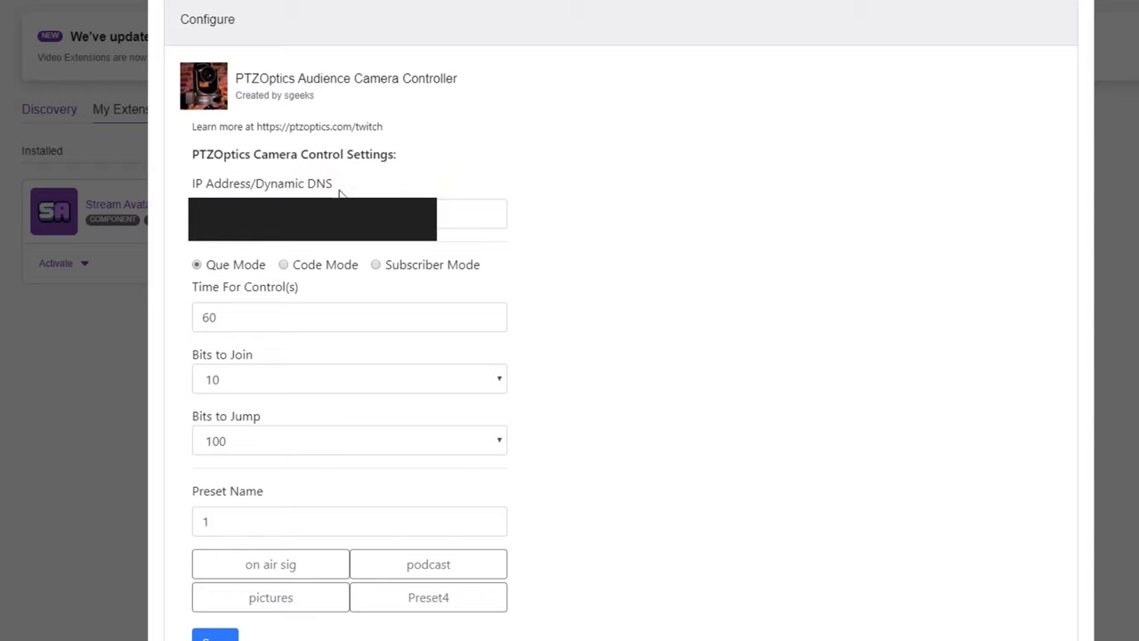
mouse_move(235, 267)
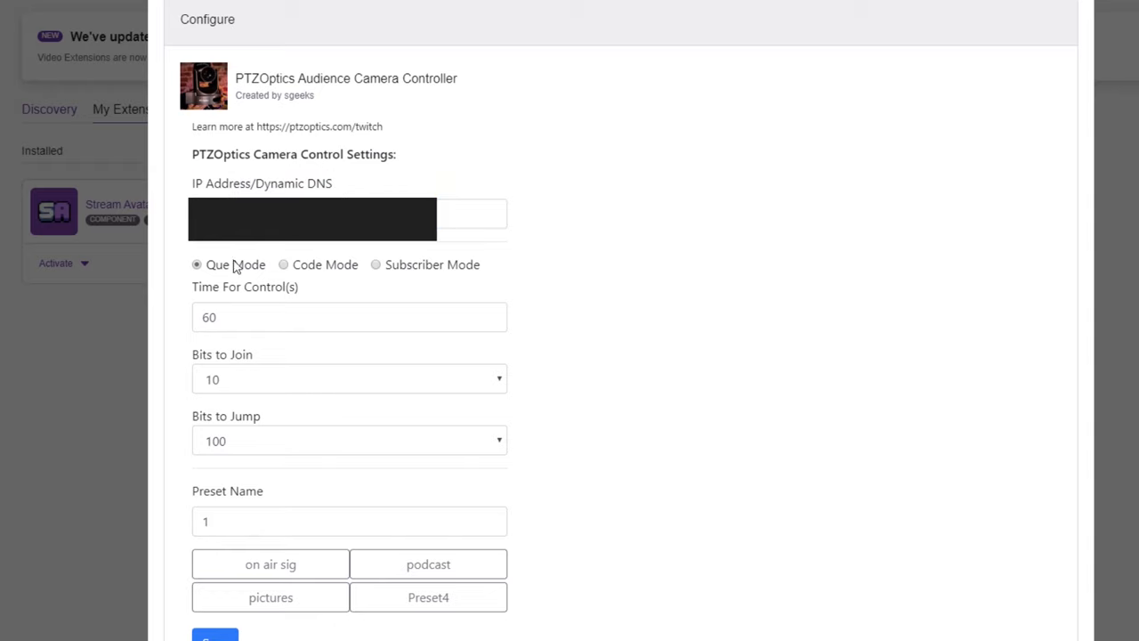
click(283, 264)
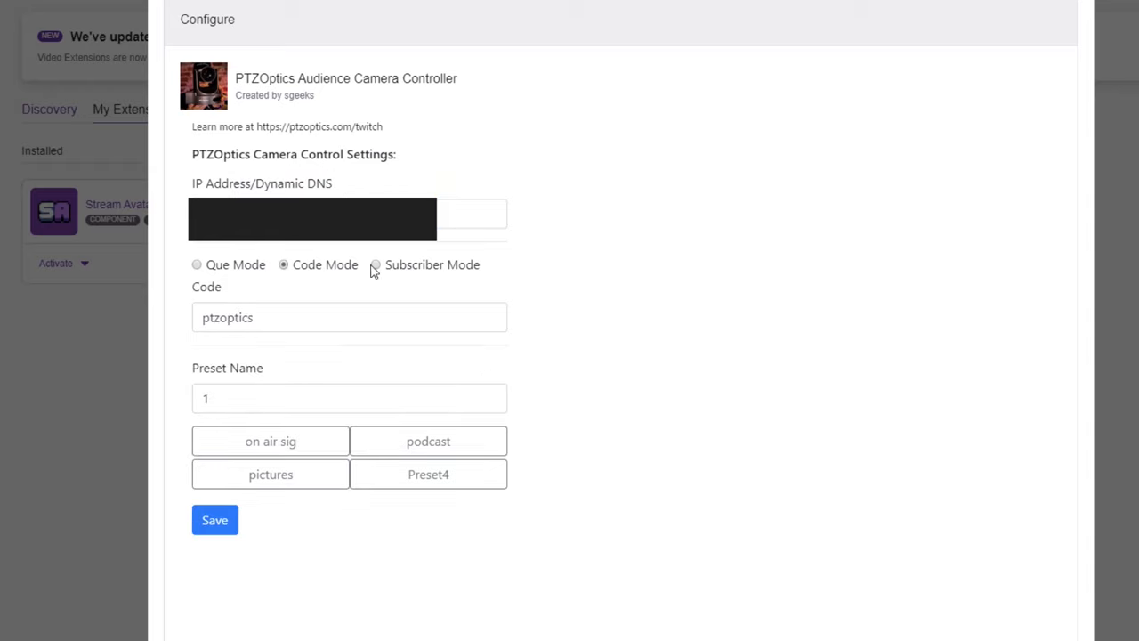
click(374, 264)
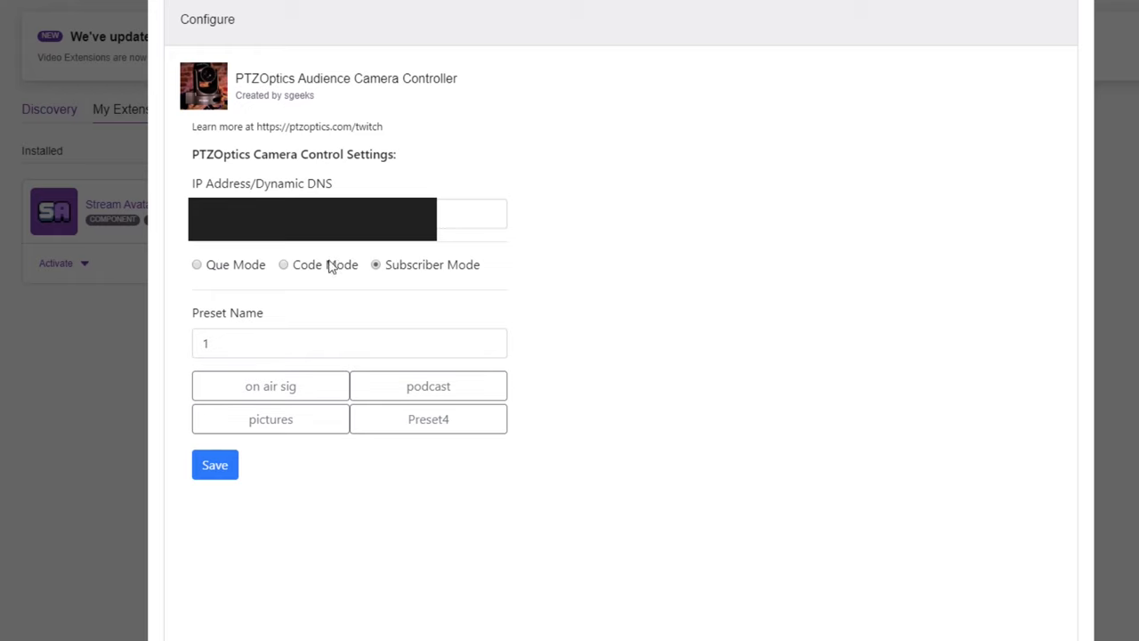
click(196, 263)
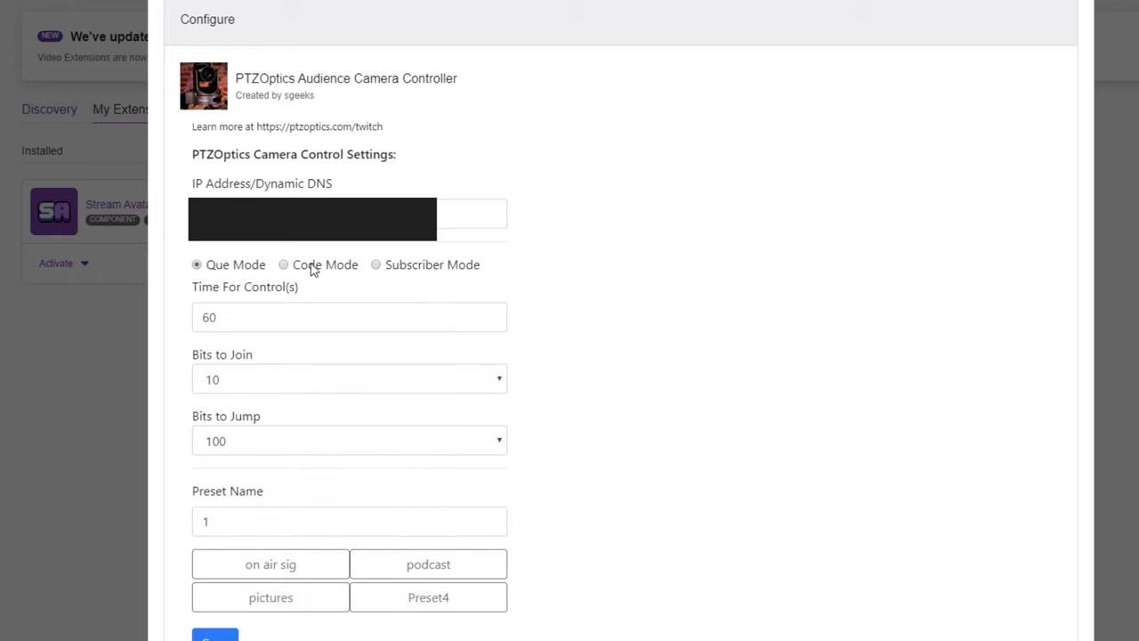
Bring up the list of Bits to Jump amounts.
click(349, 317)
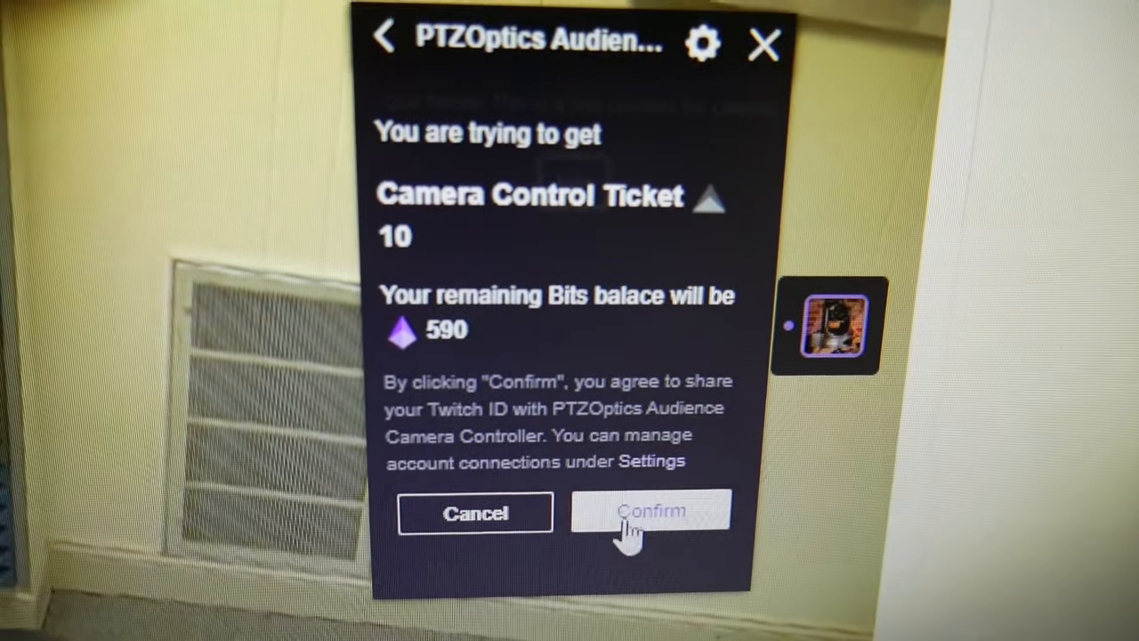
click(651, 513)
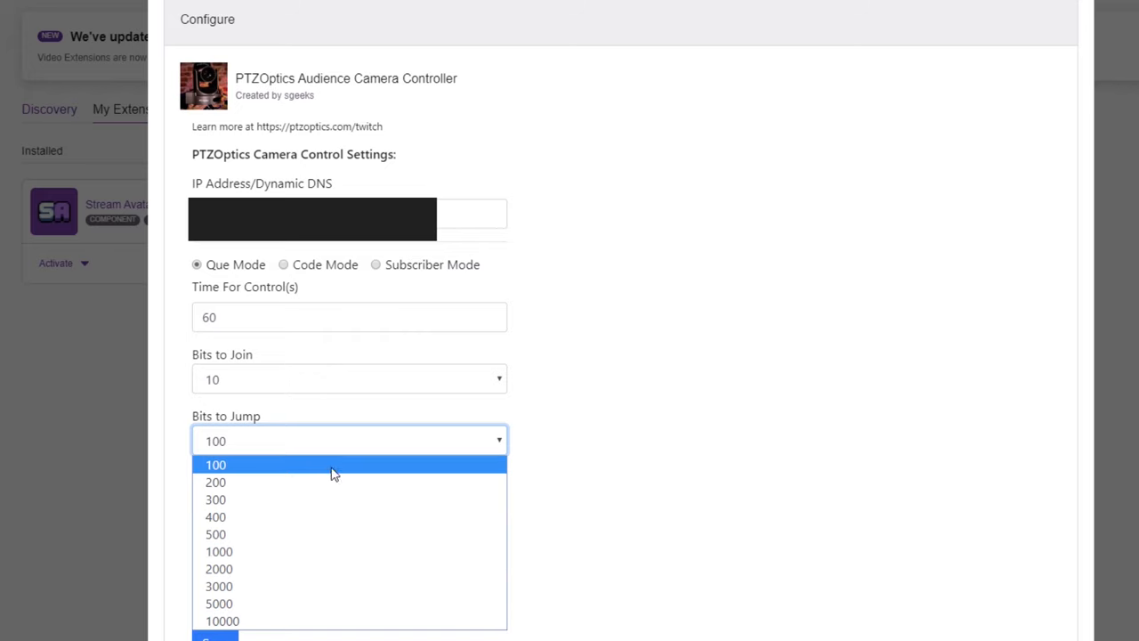
Keep Bits to Jump at 100, enter 'custom code' in Code Mode, try Subscriber Mode, and settle on Que Mode.
click(215, 463)
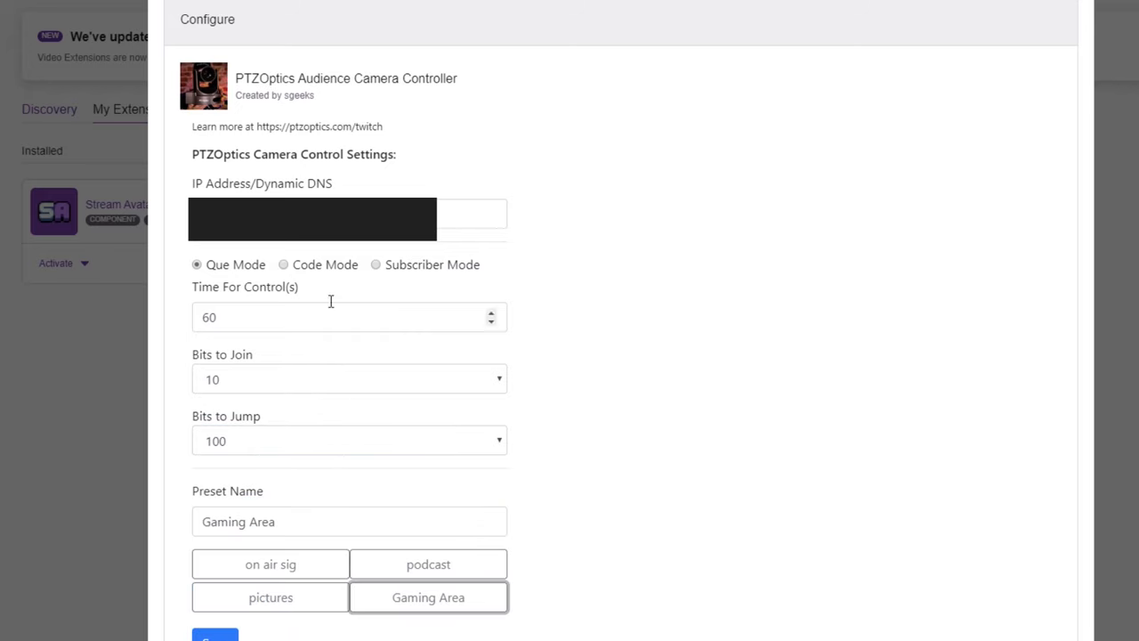
click(283, 264)
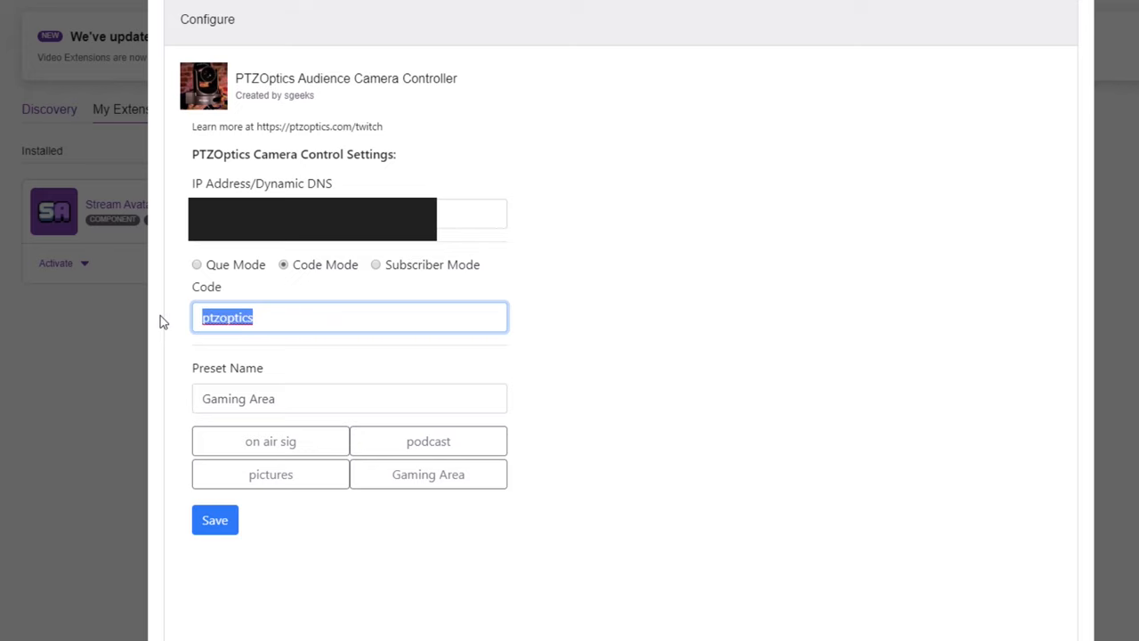
text(custom code)
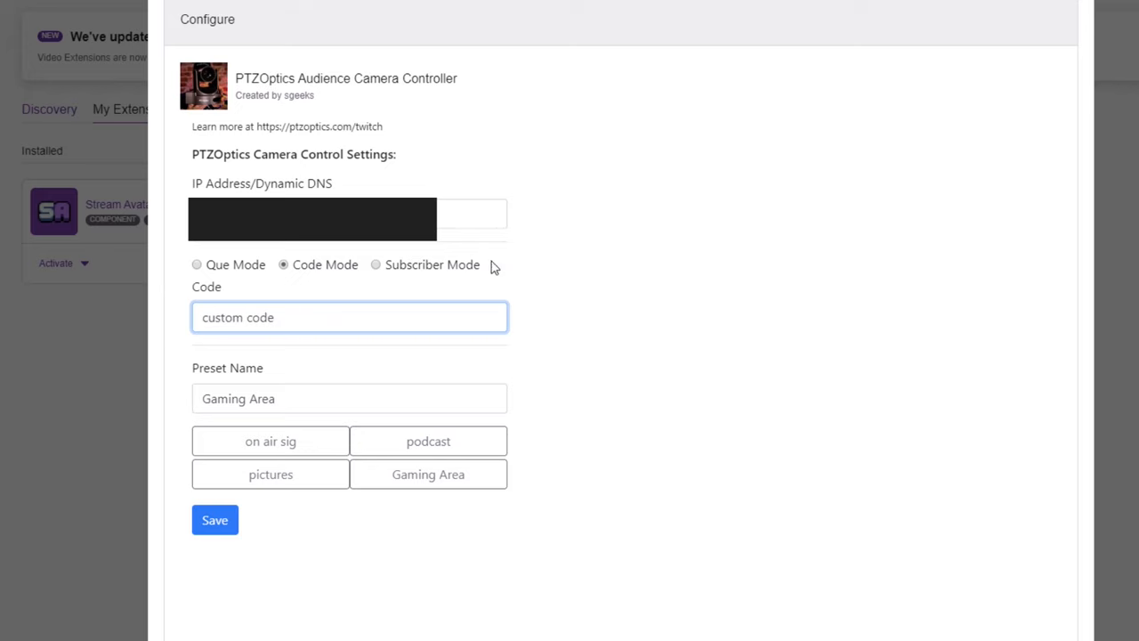
click(375, 264)
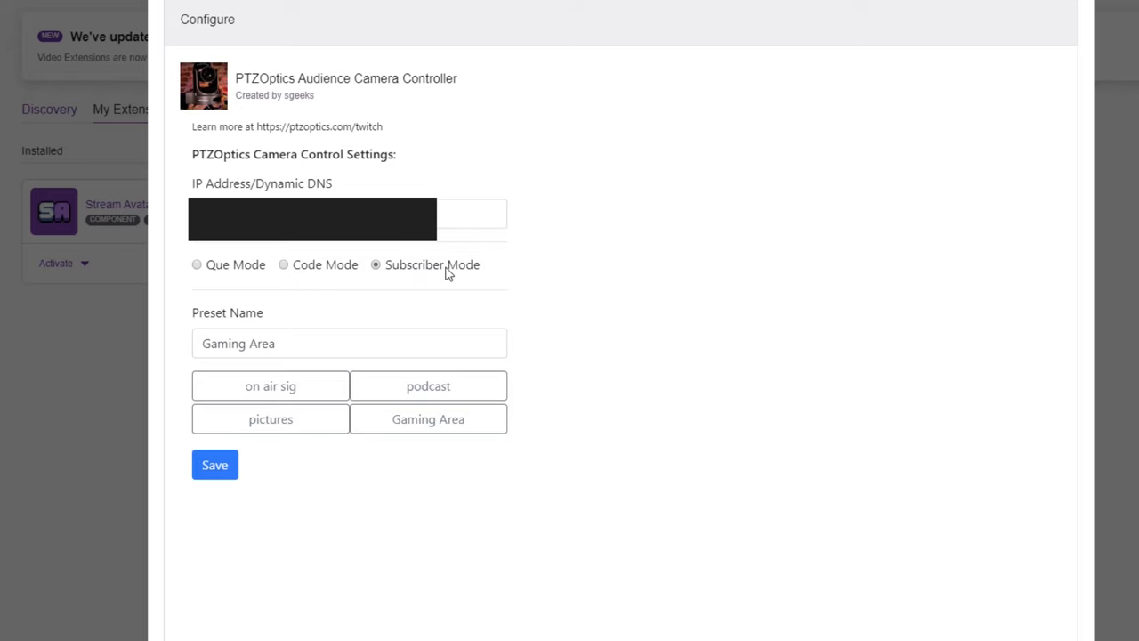
mouse_move(327, 276)
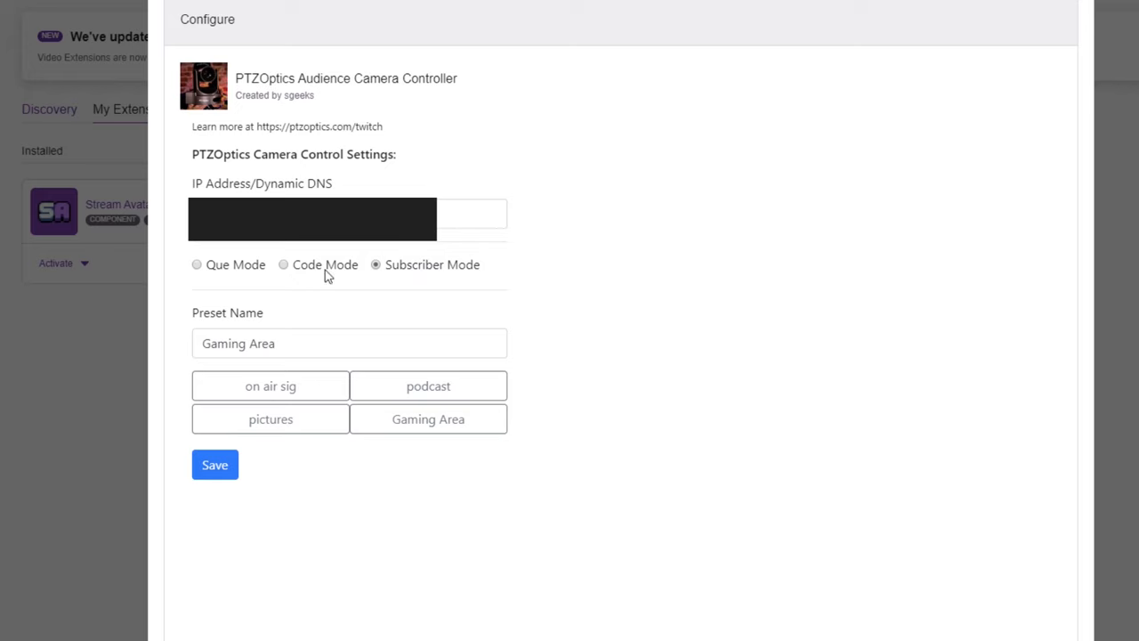
click(196, 263)
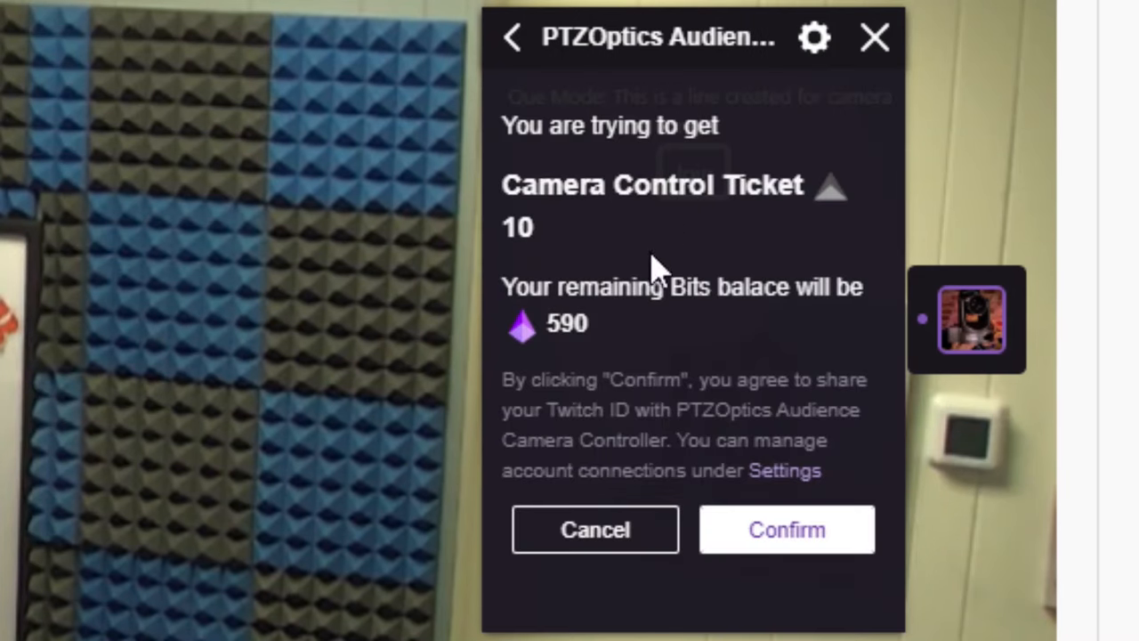
mouse_move(756, 192)
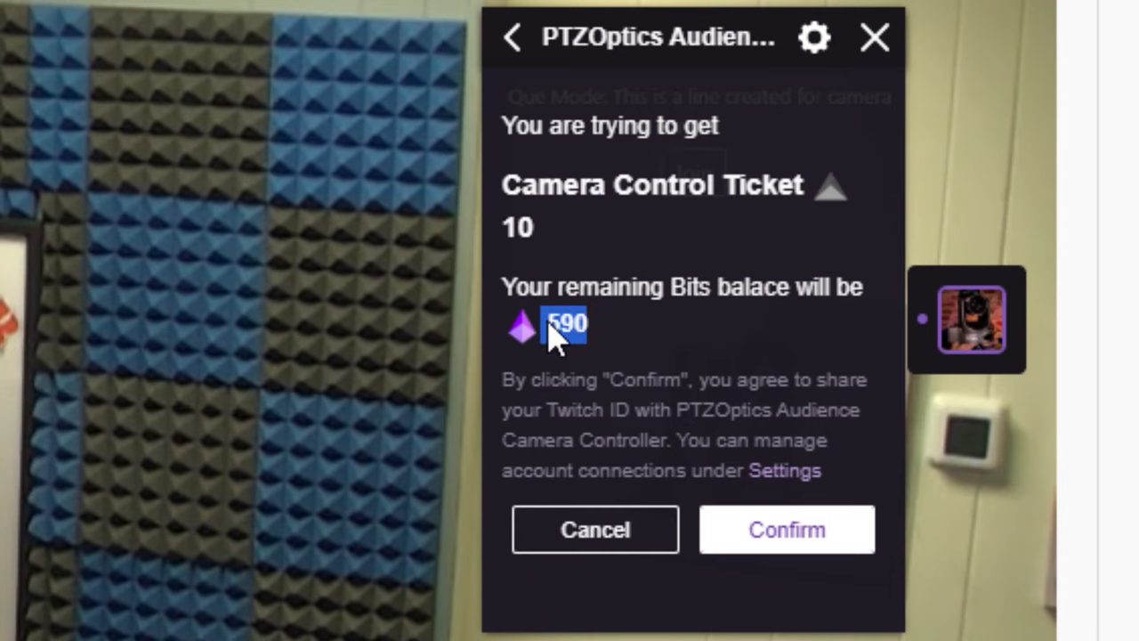
mouse_move(786, 530)
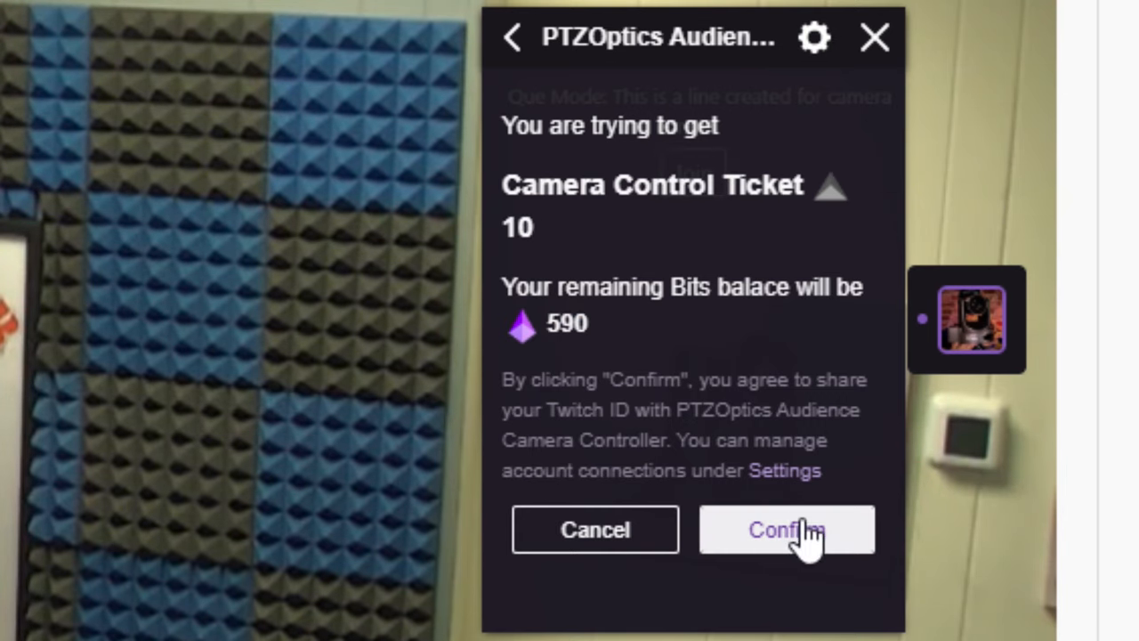
Confirm the 10-Bit camera control ticket purchase, leaving 590 Bits.
click(786, 530)
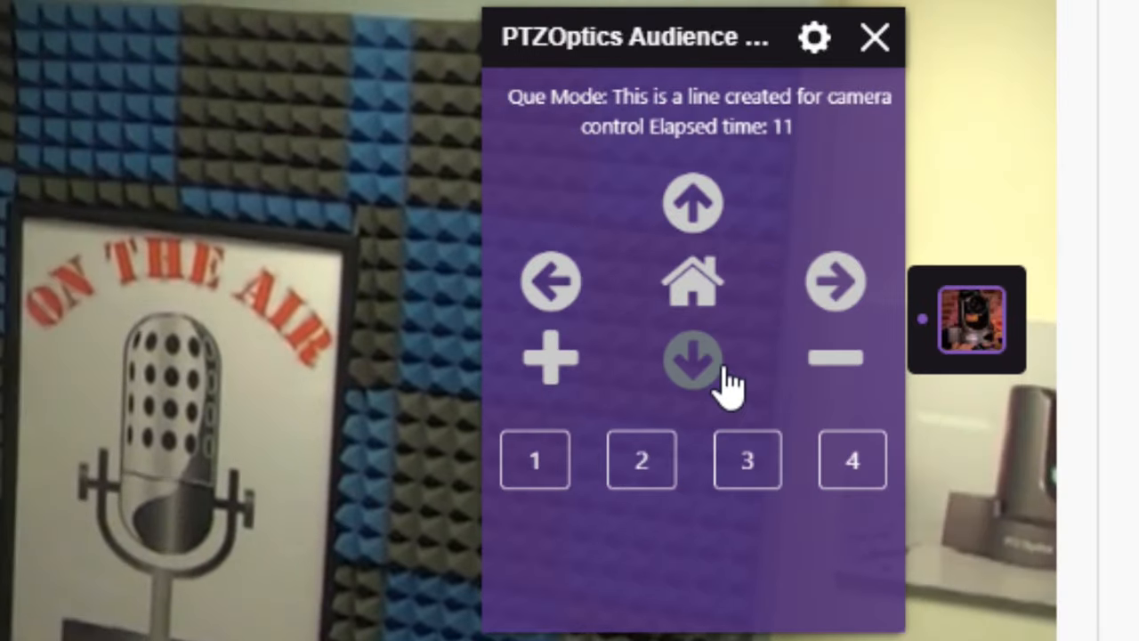
Tilt the studio camera down toward the desk and back up from the viewer panel.
click(692, 358)
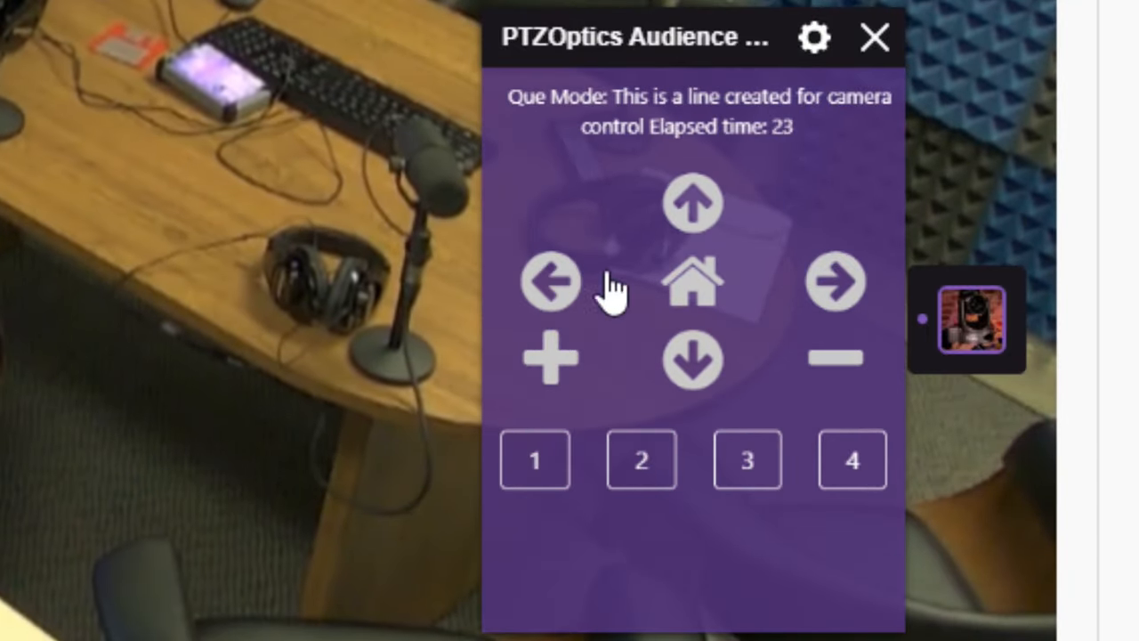
click(692, 203)
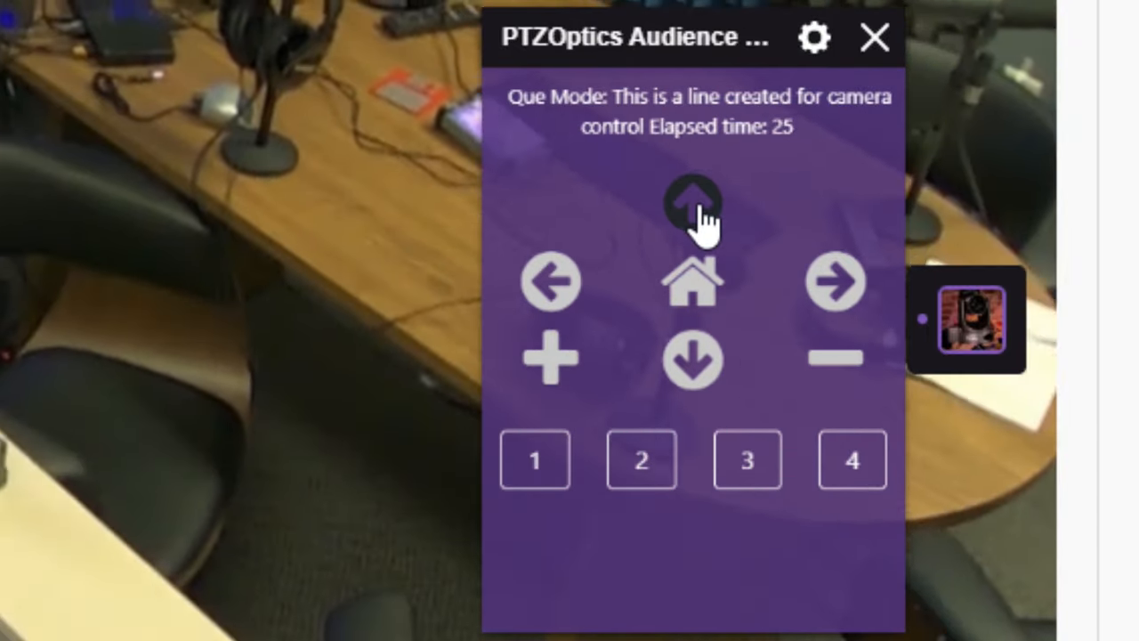